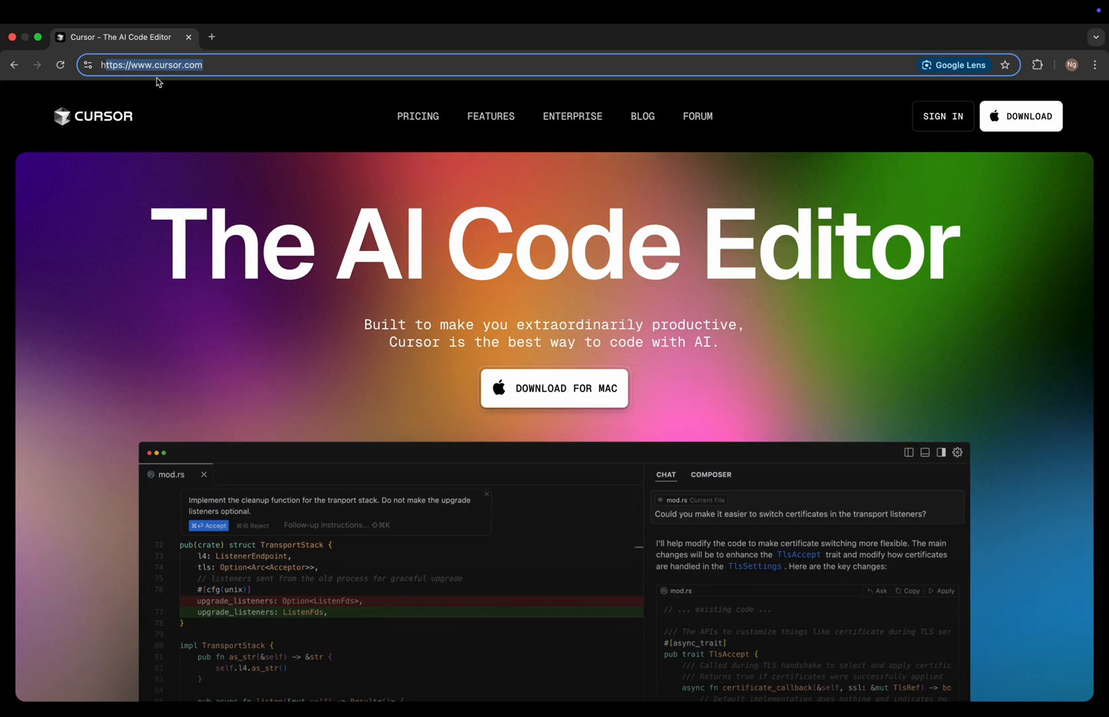
mouse_move(200, 128)
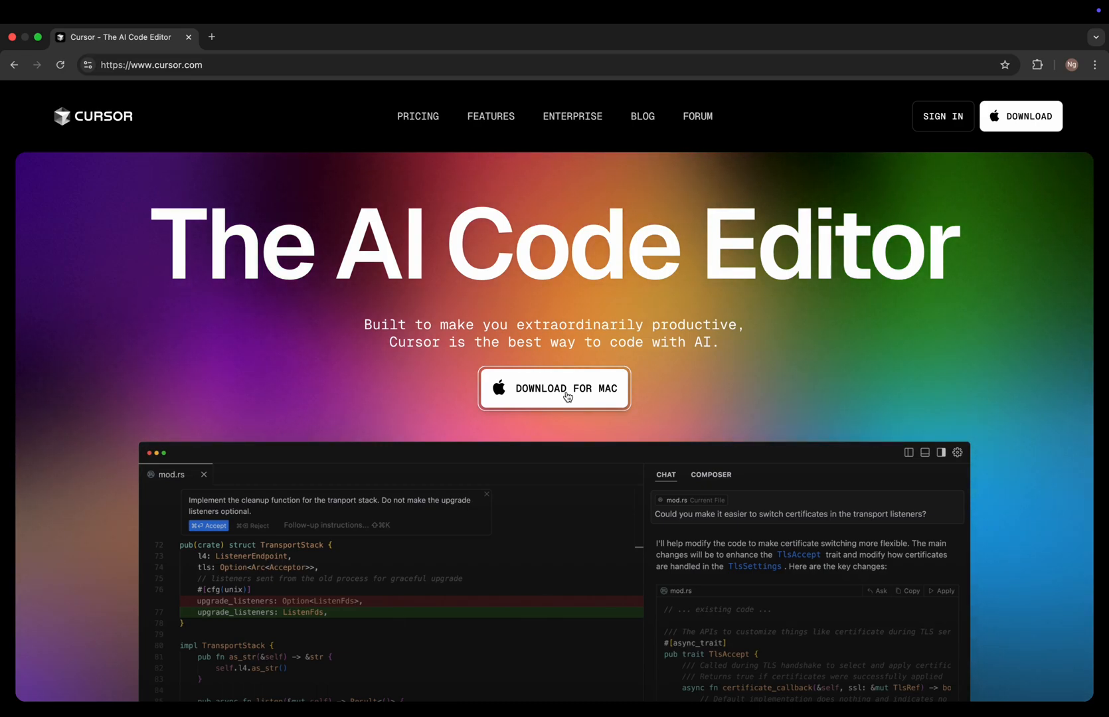
Step: Start downloading the Cursor installer for Mac from cursor.com
click(555, 388)
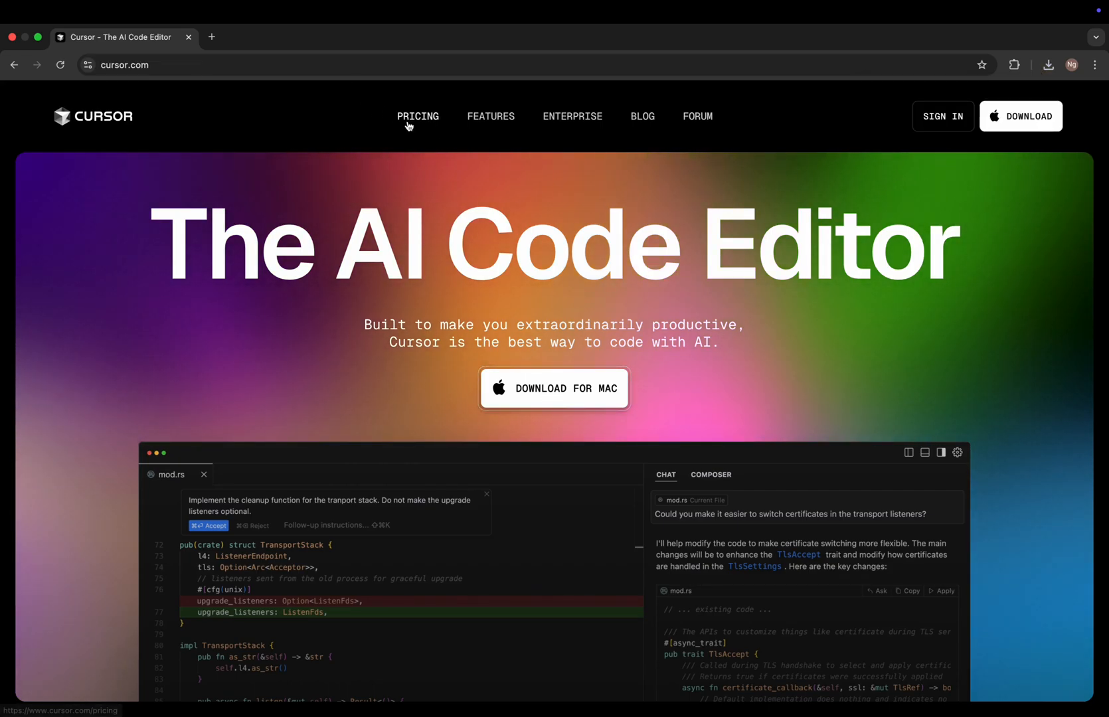
Step: View the Pricing page and highlight the Hobby plan's premium requests allowance
click(417, 115)
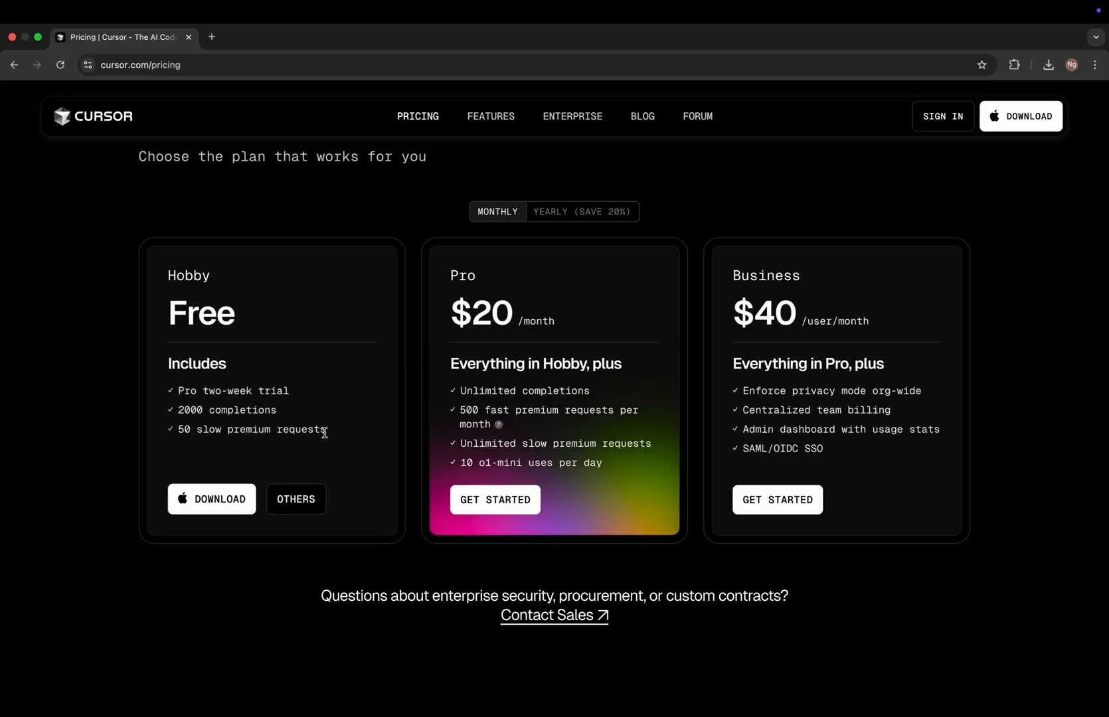
drag(230, 429, 325, 429)
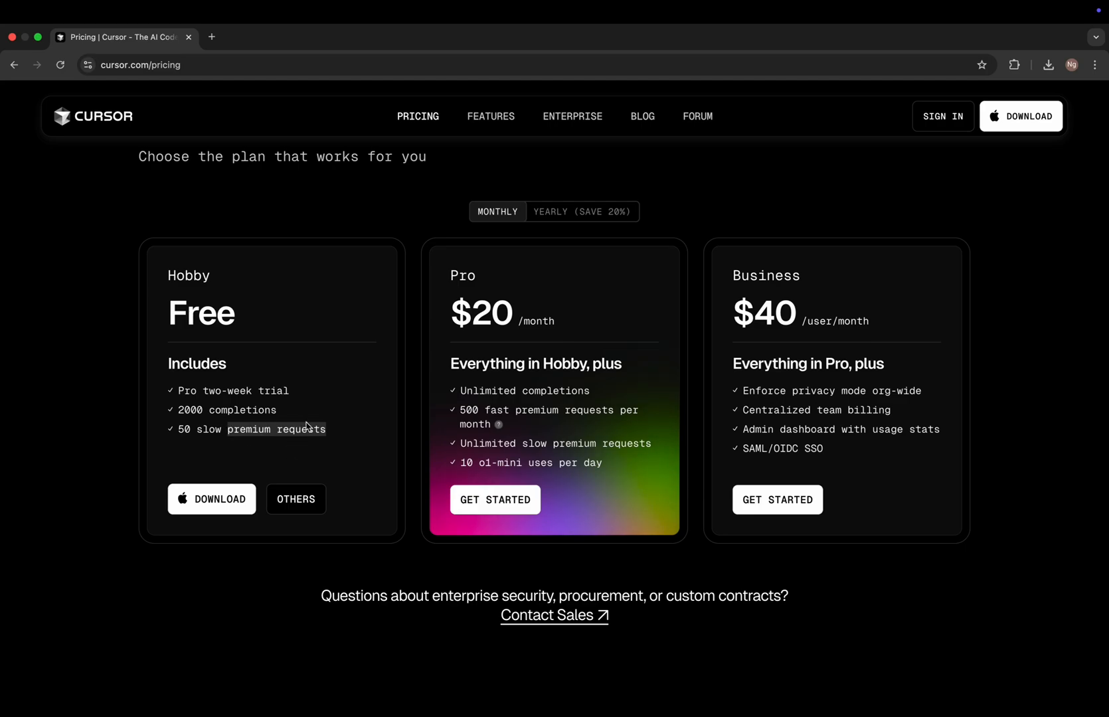
scroll(down, 3)
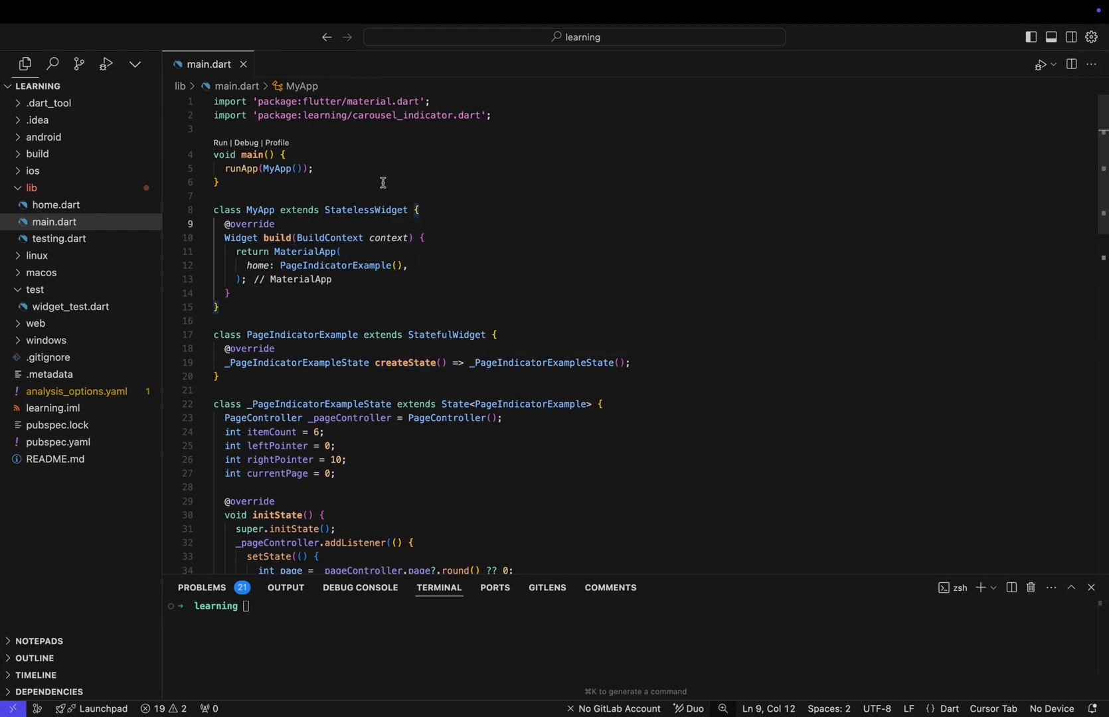
mouse_move(363, 188)
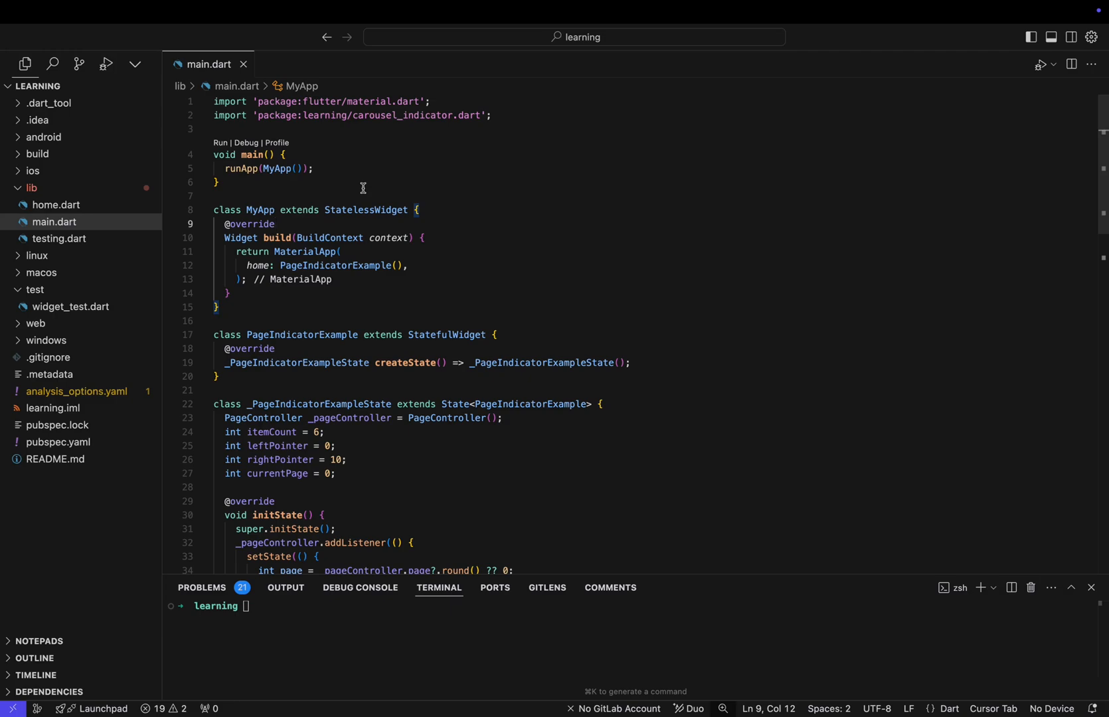
click(52, 64)
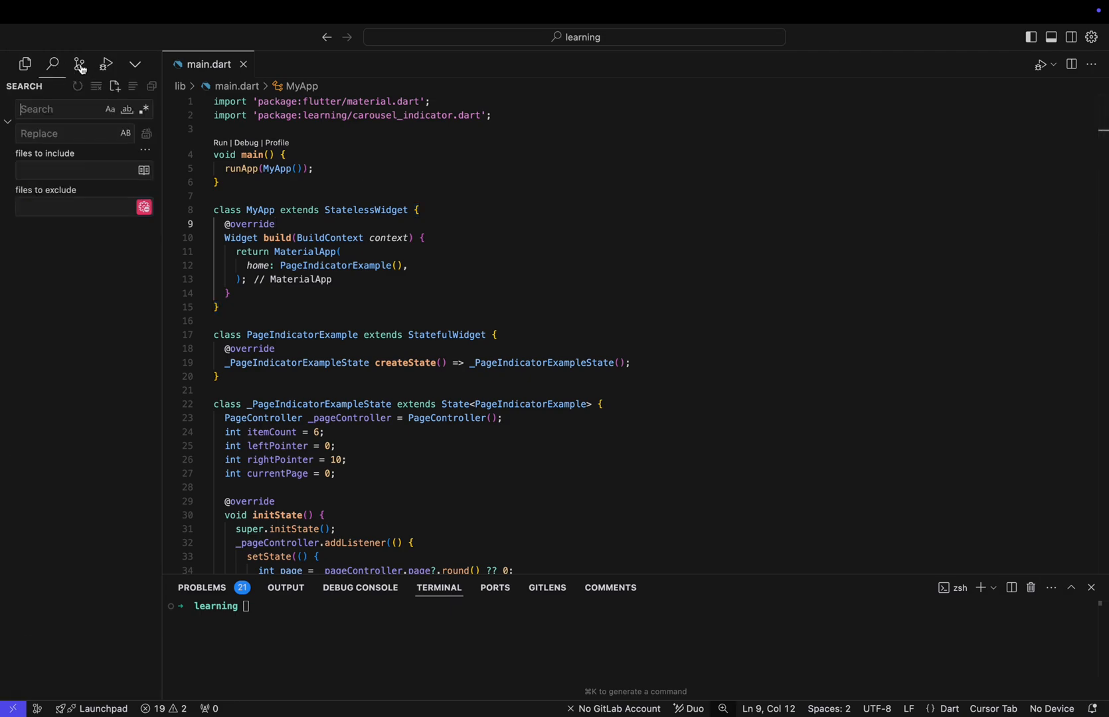
click(80, 64)
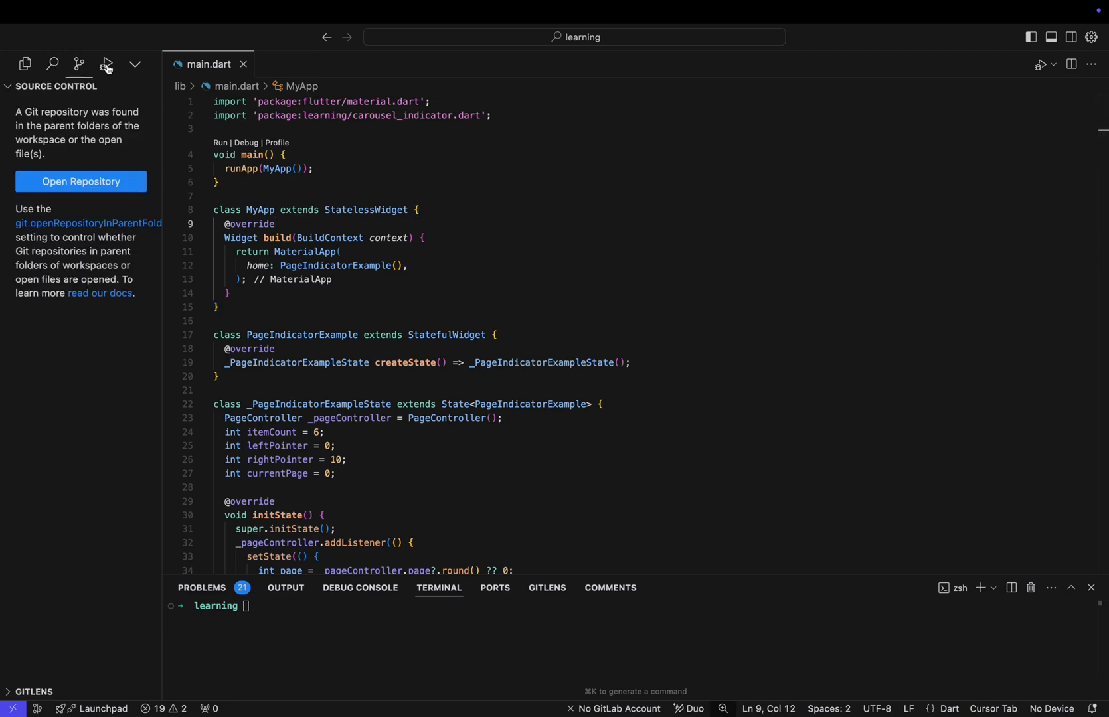
click(134, 63)
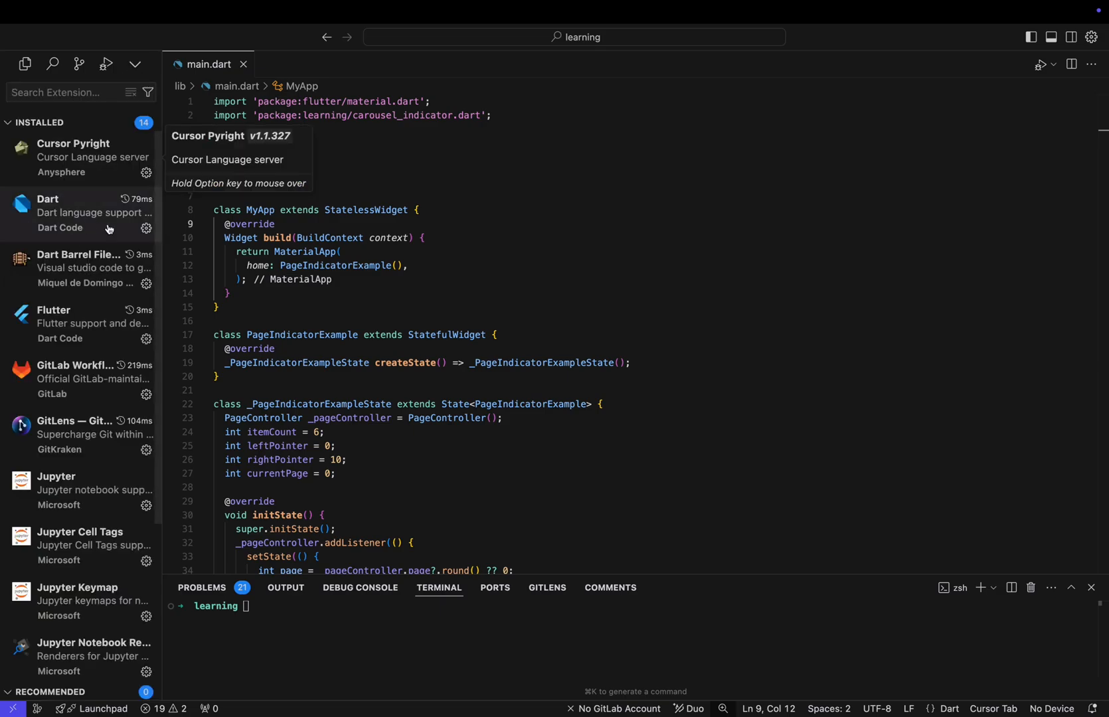
mouse_move(129, 99)
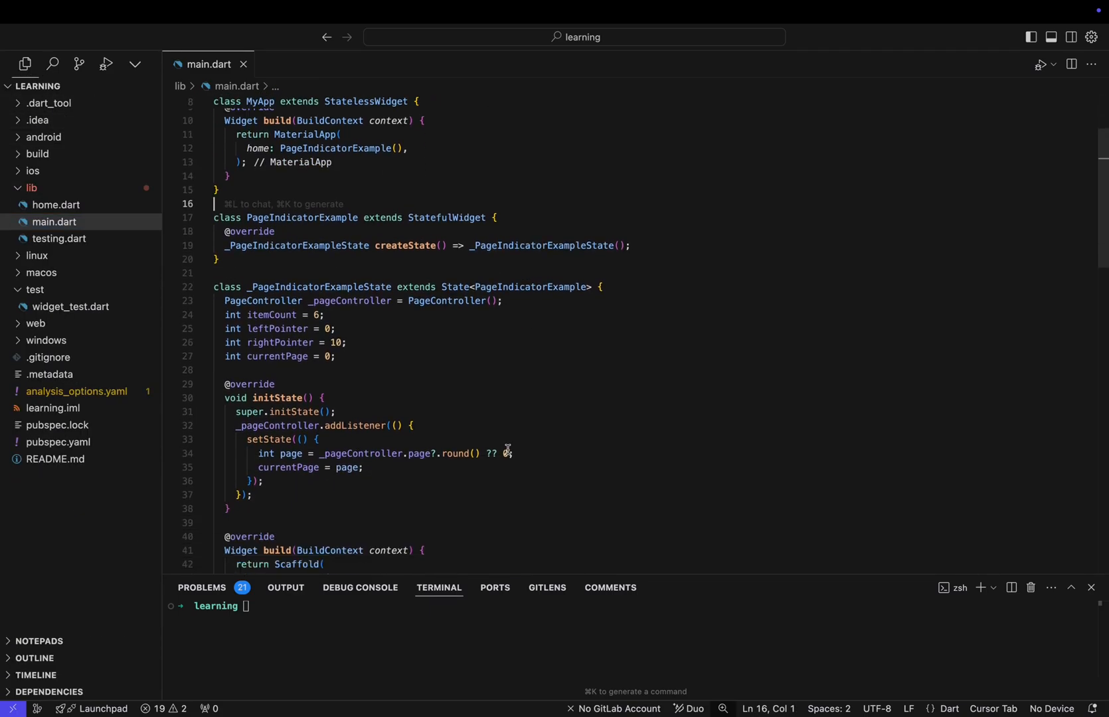
Step: Generate and accept a storeCurrentTime function saving the current time to shared preferences under 'today'
scroll(down, 3)
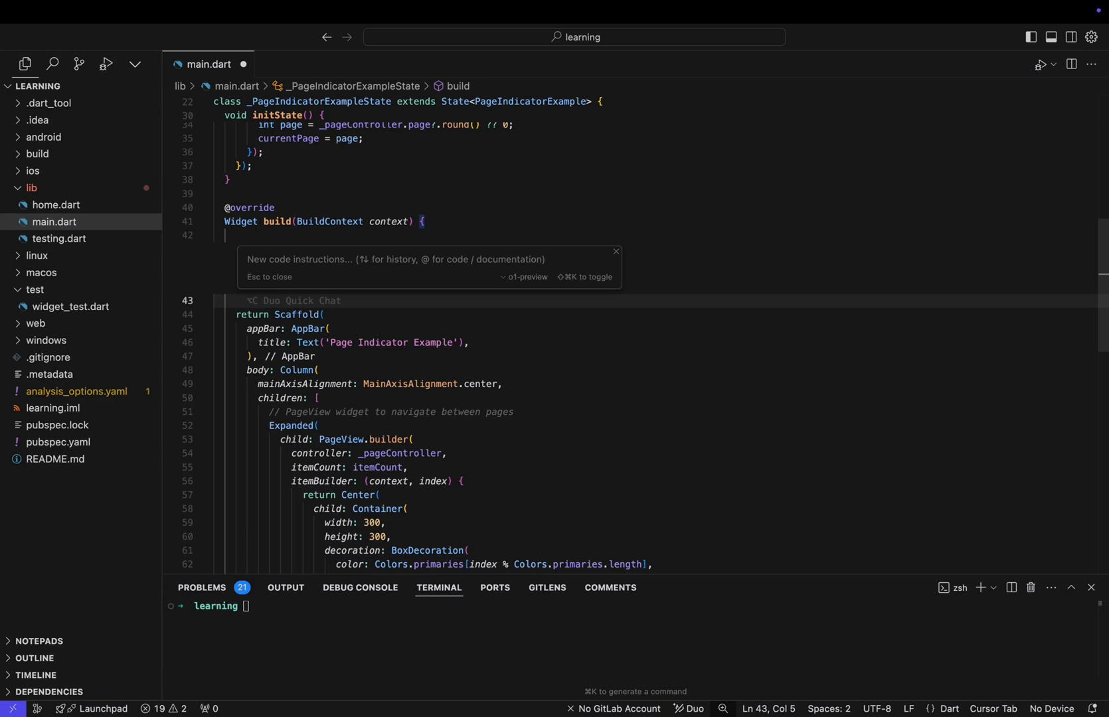
text(write code to store curren)
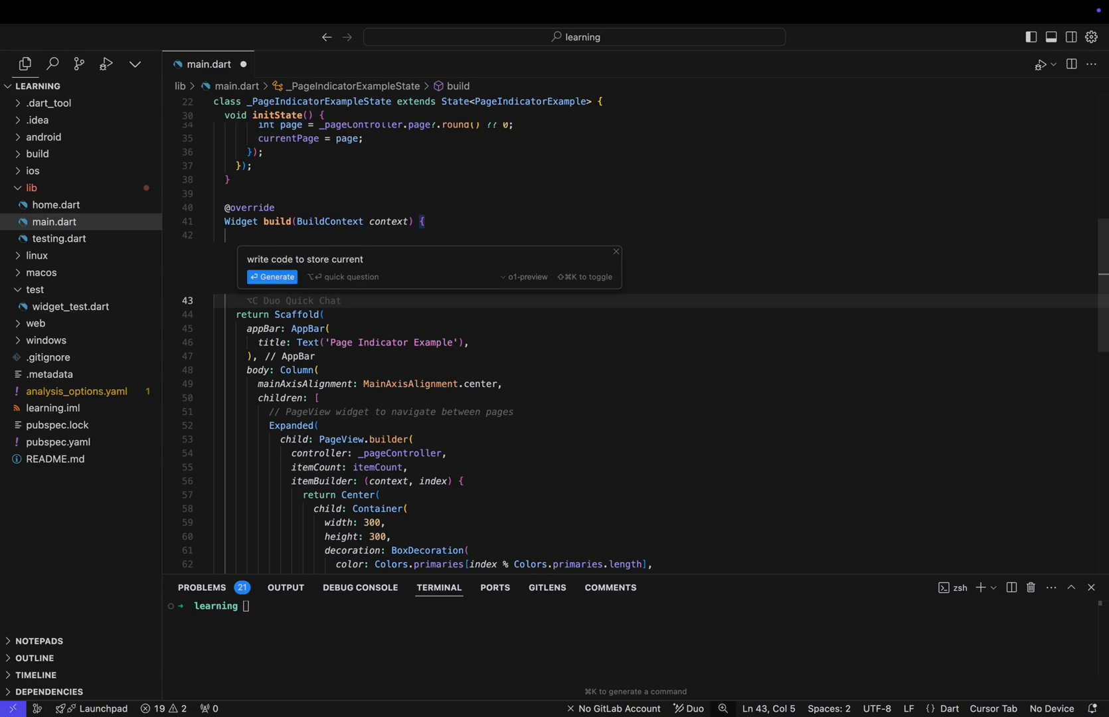
text(time in shared)
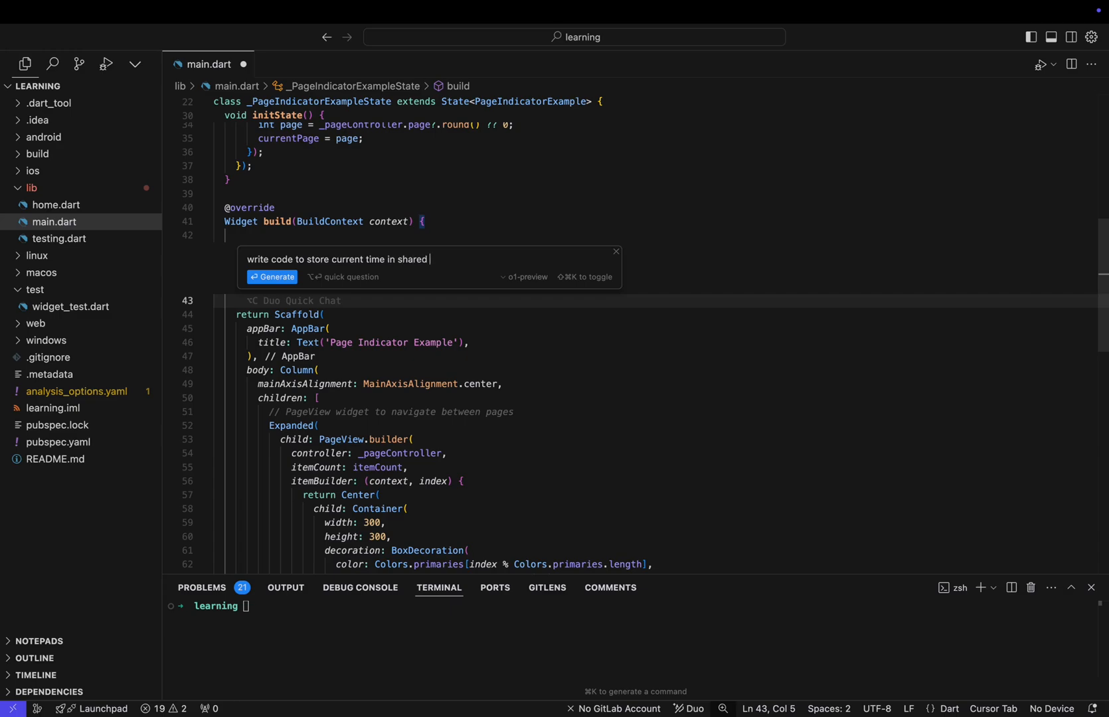
text(preferences with)
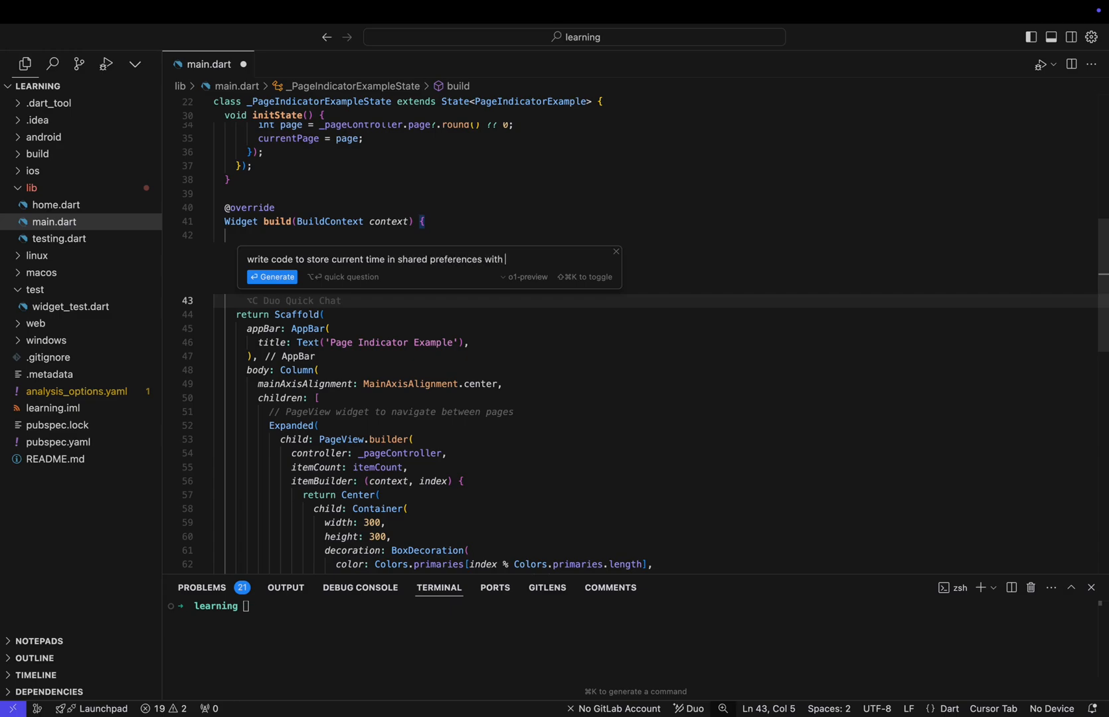
text(the key as)
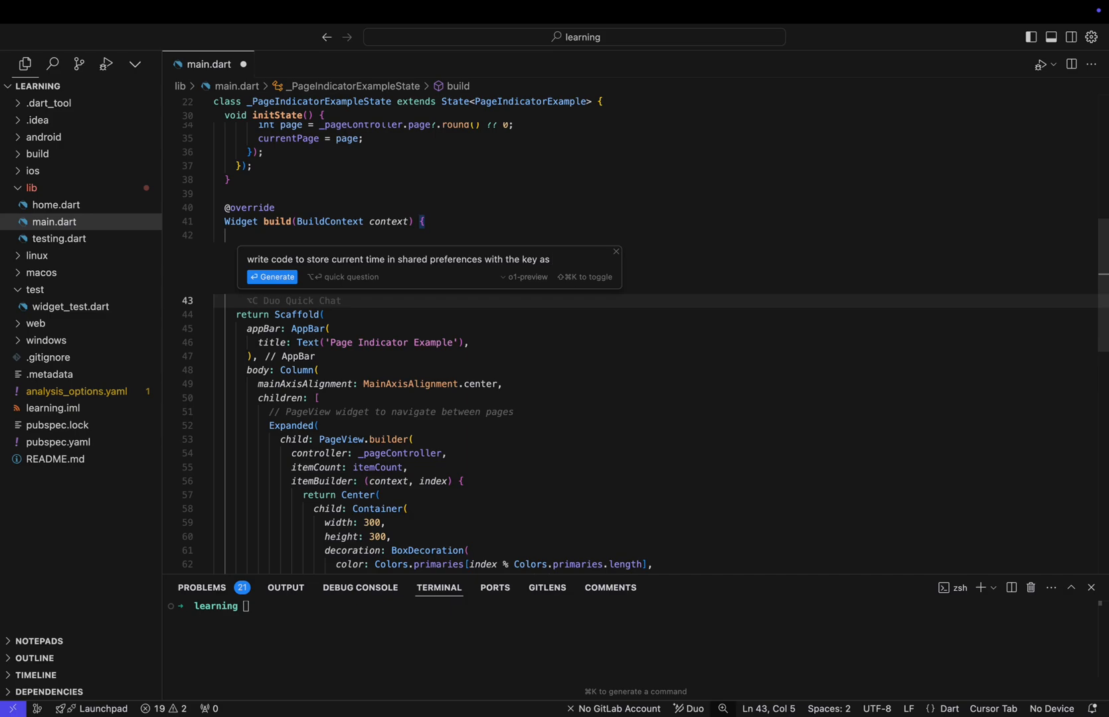
click(275, 276)
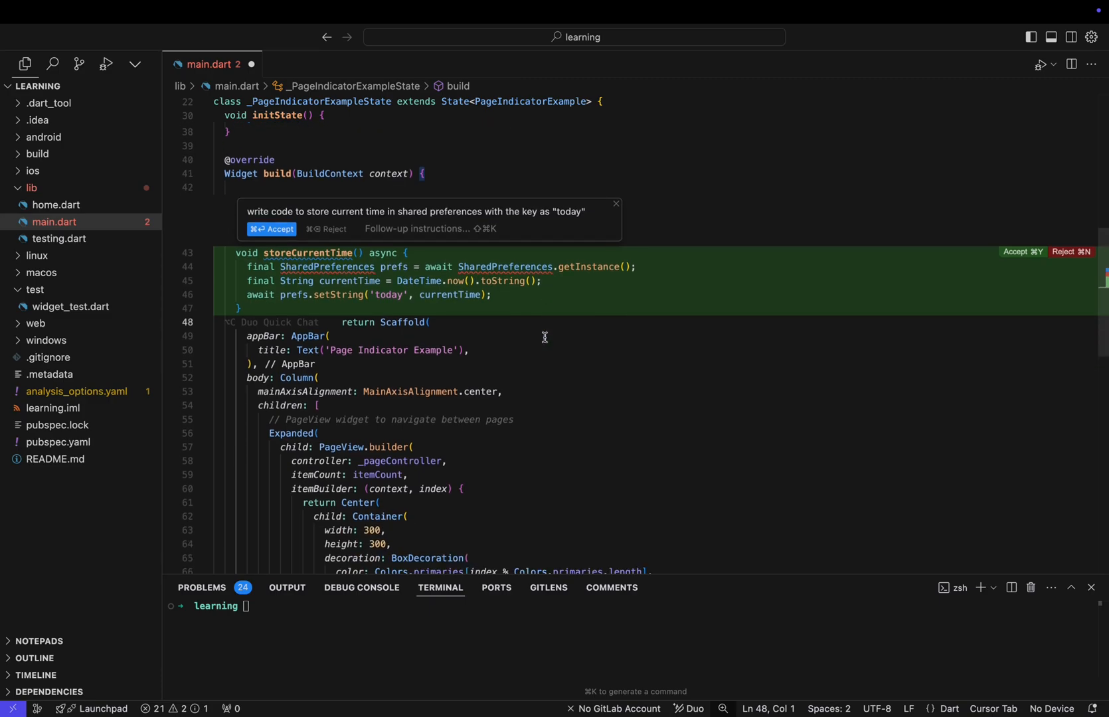
mouse_move(356, 305)
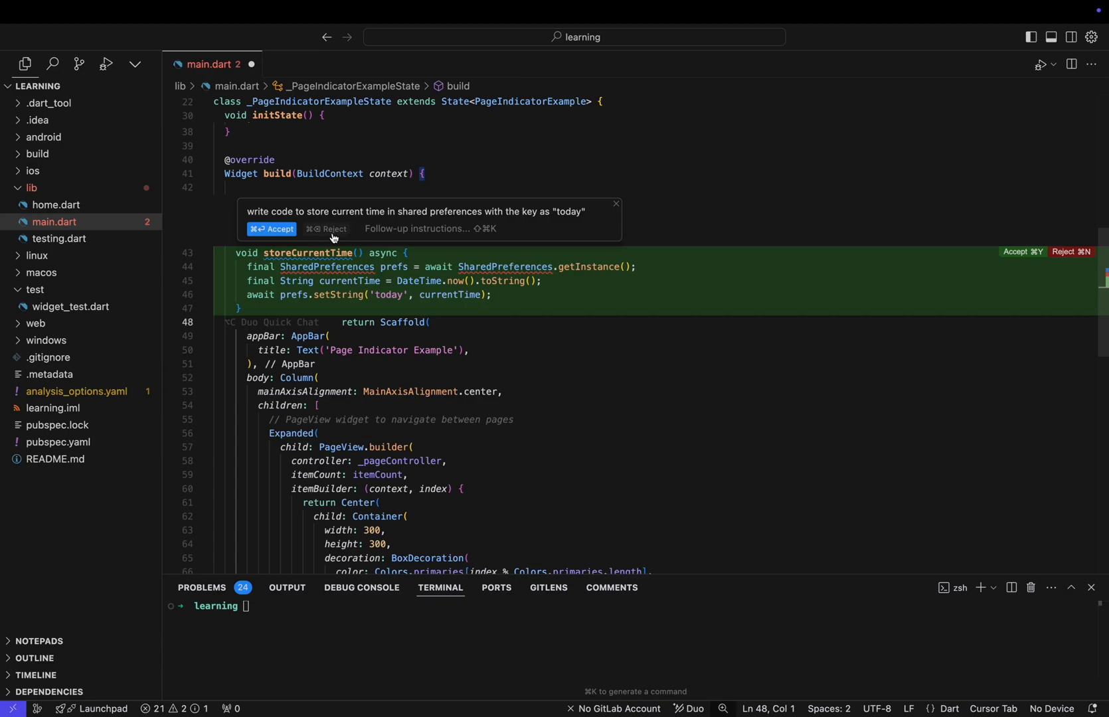
click(271, 229)
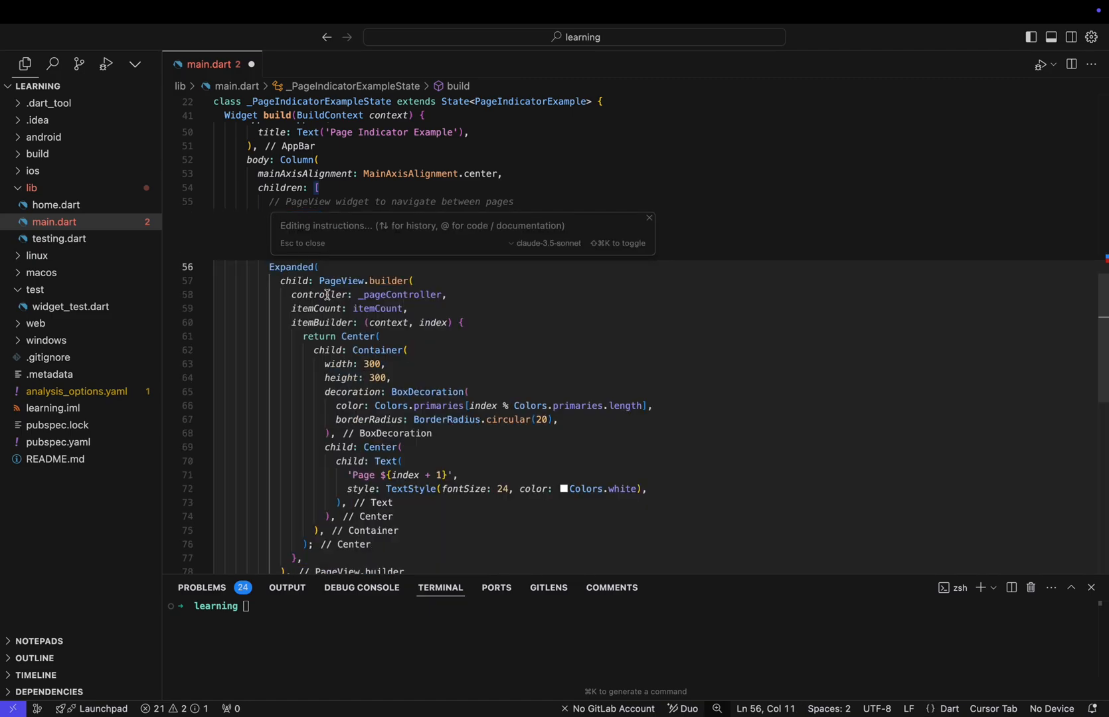
Step: Wrap the Expanded PageView in a Provider<PageController> via the 'wrap with provider widget' edit and accept it
text(wrap with provider widget)
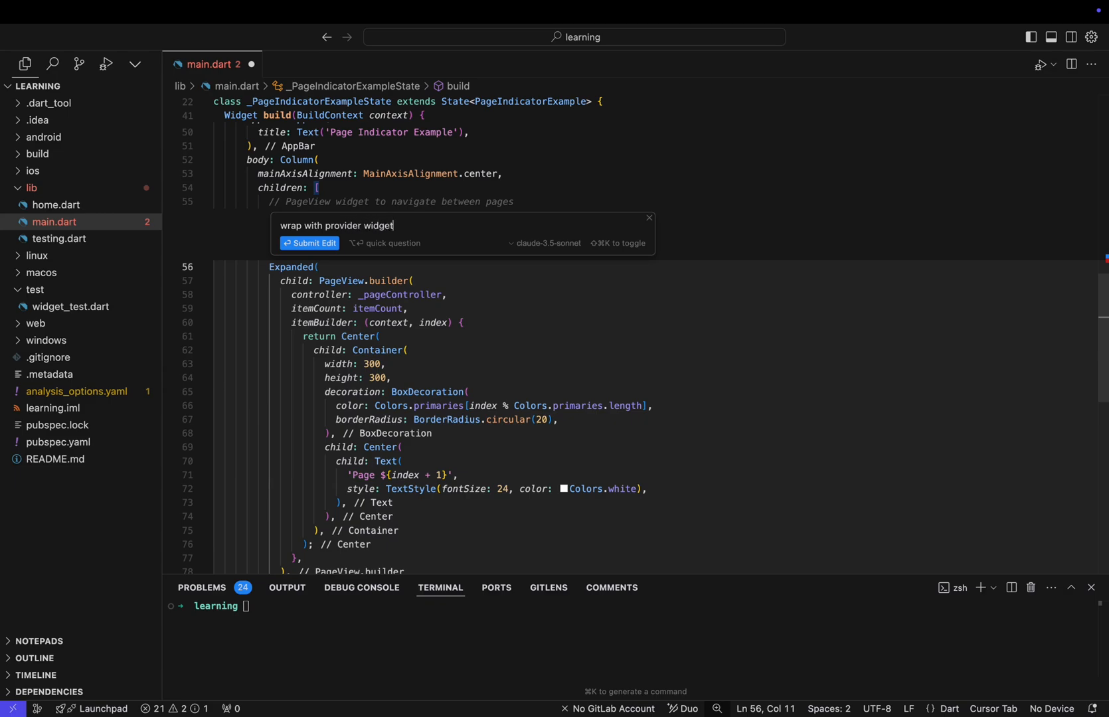
click(308, 243)
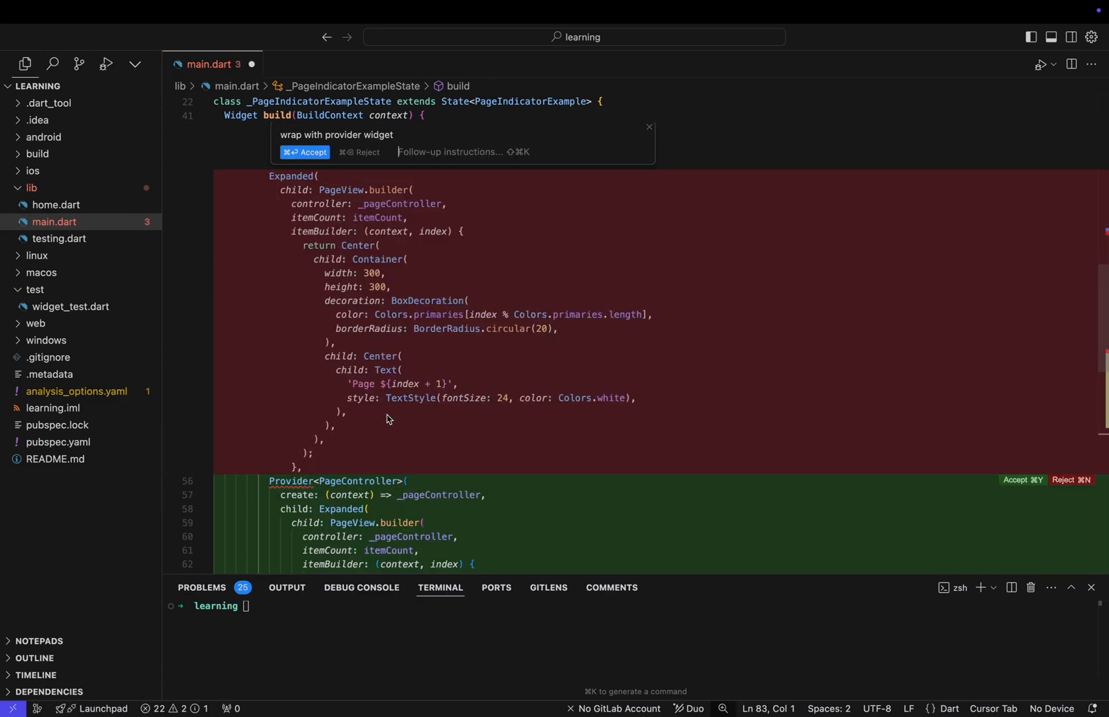
click(304, 156)
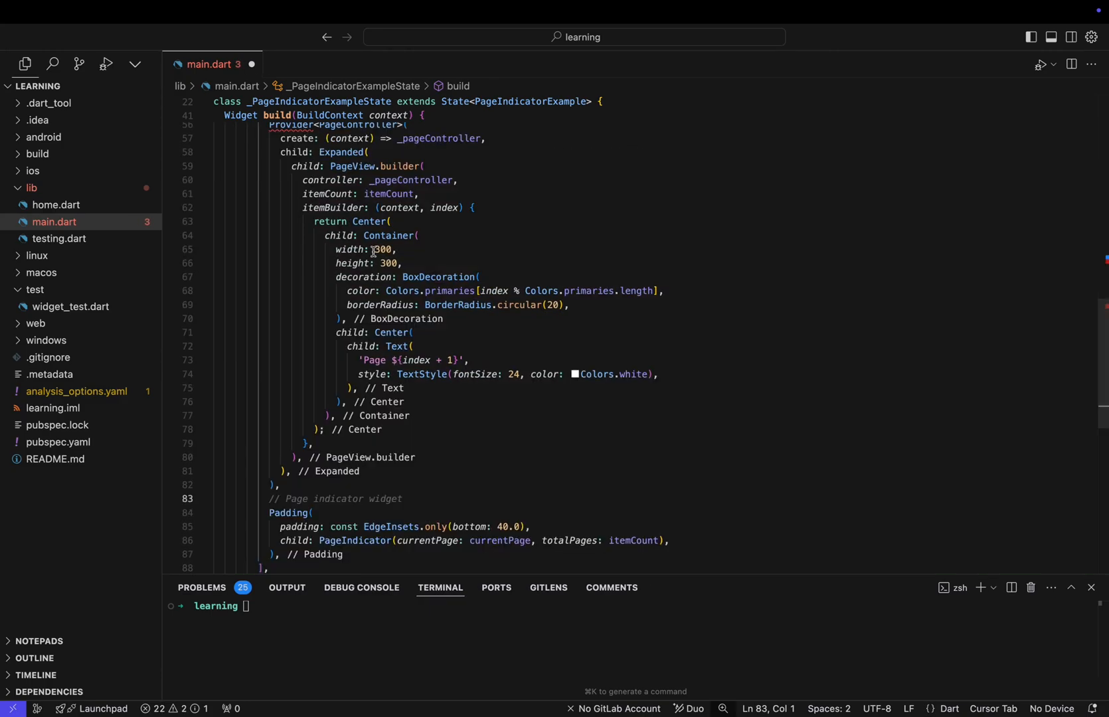
double_click(290, 193)
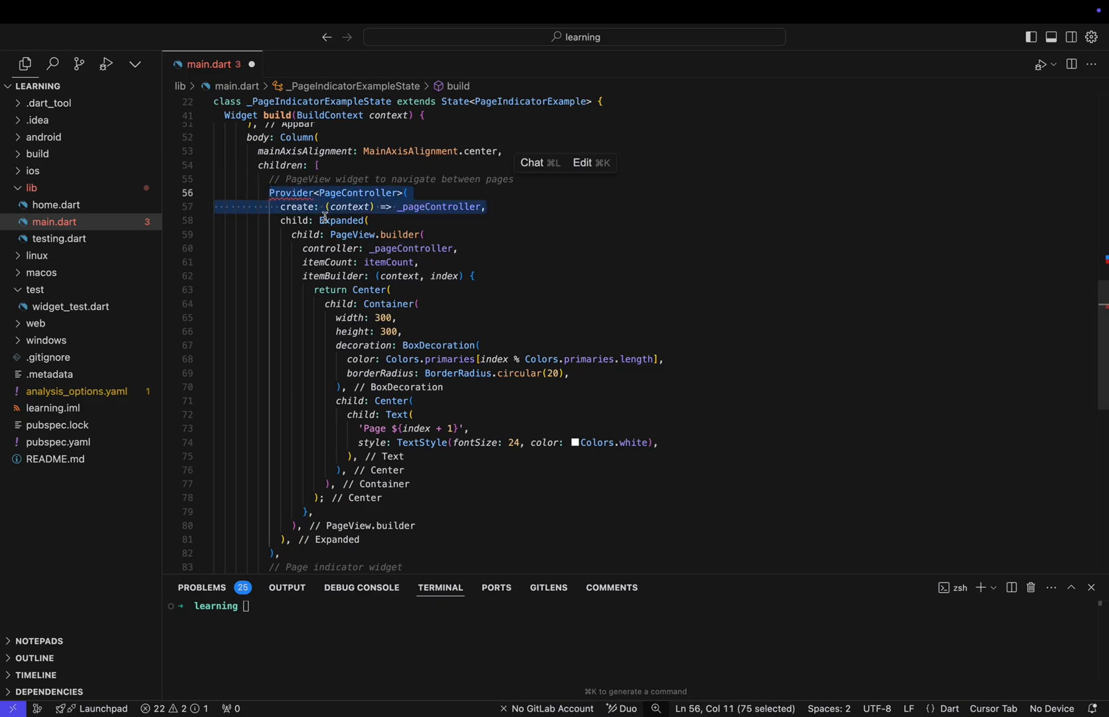
click(485, 207)
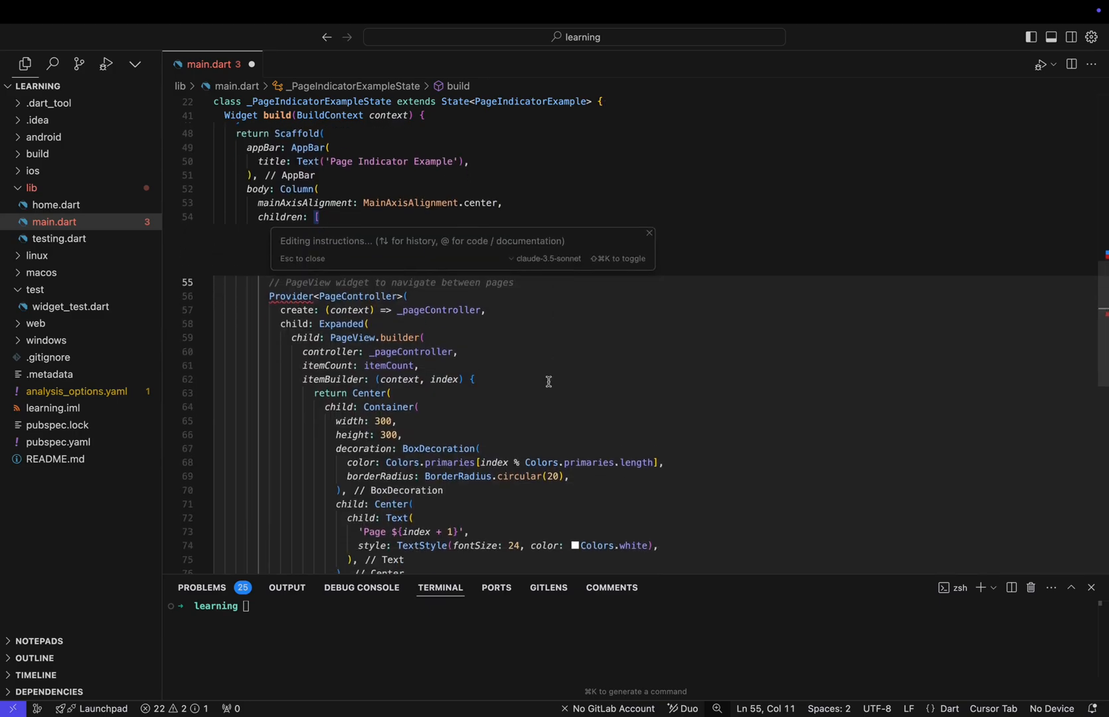
Step: Switch the inline edit prompt's model from claude-3.5-sonnet to gpt-4o and dismiss it
click(549, 248)
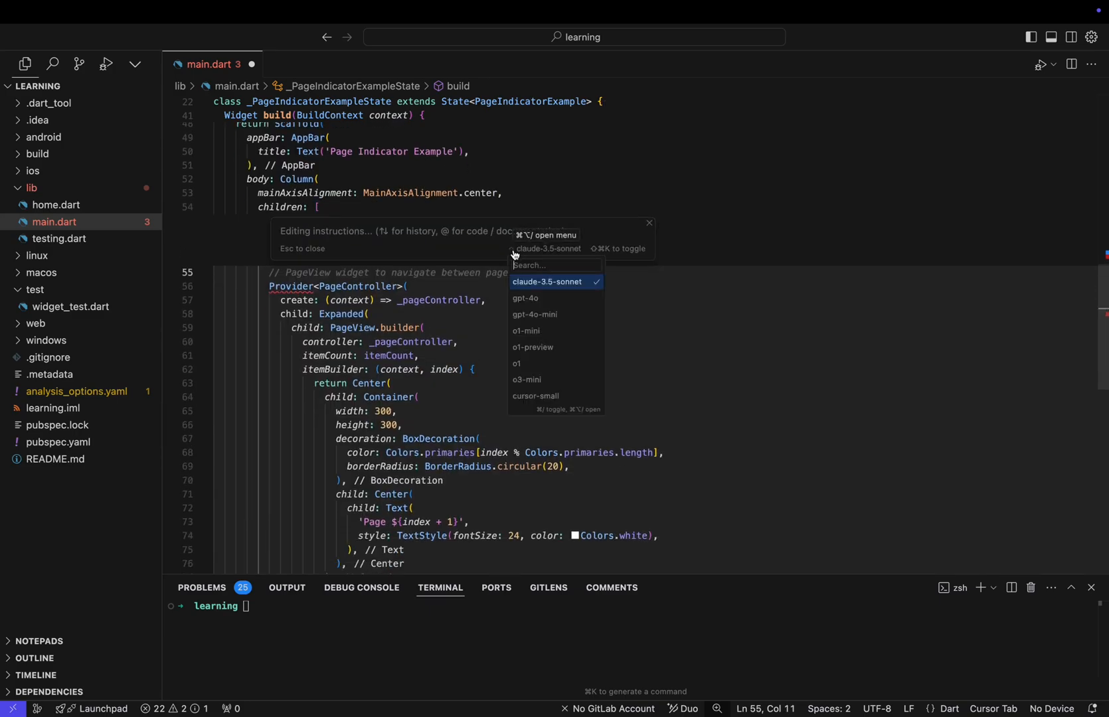
mouse_move(544, 340)
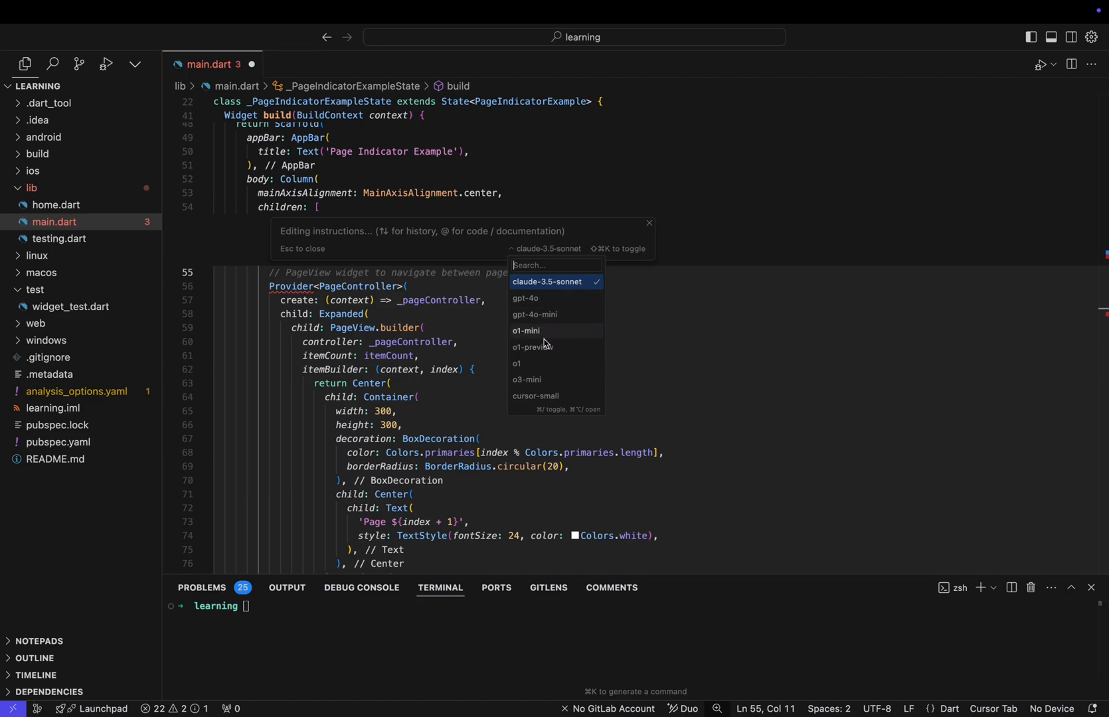
click(526, 298)
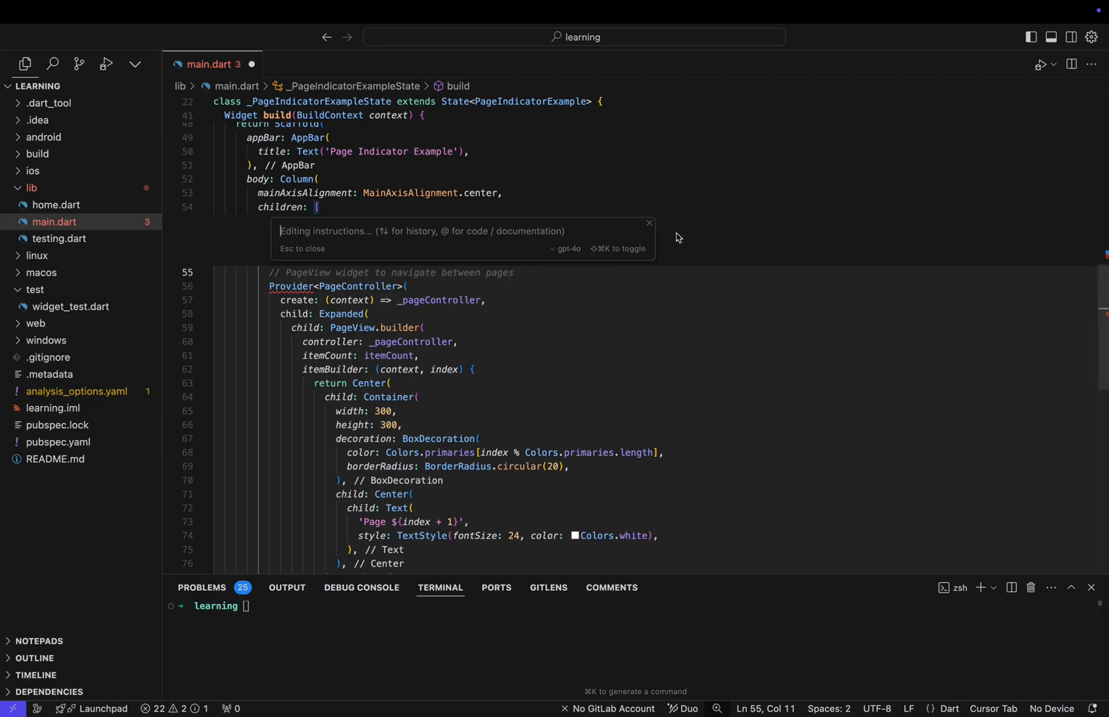
click(567, 251)
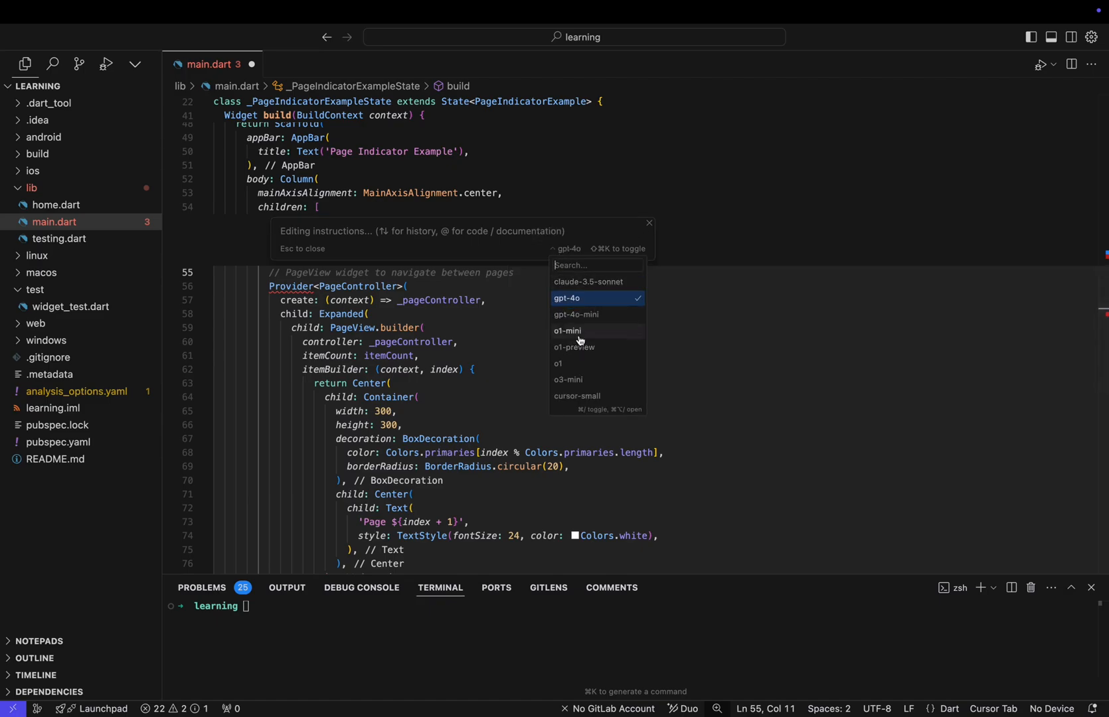
click(568, 330)
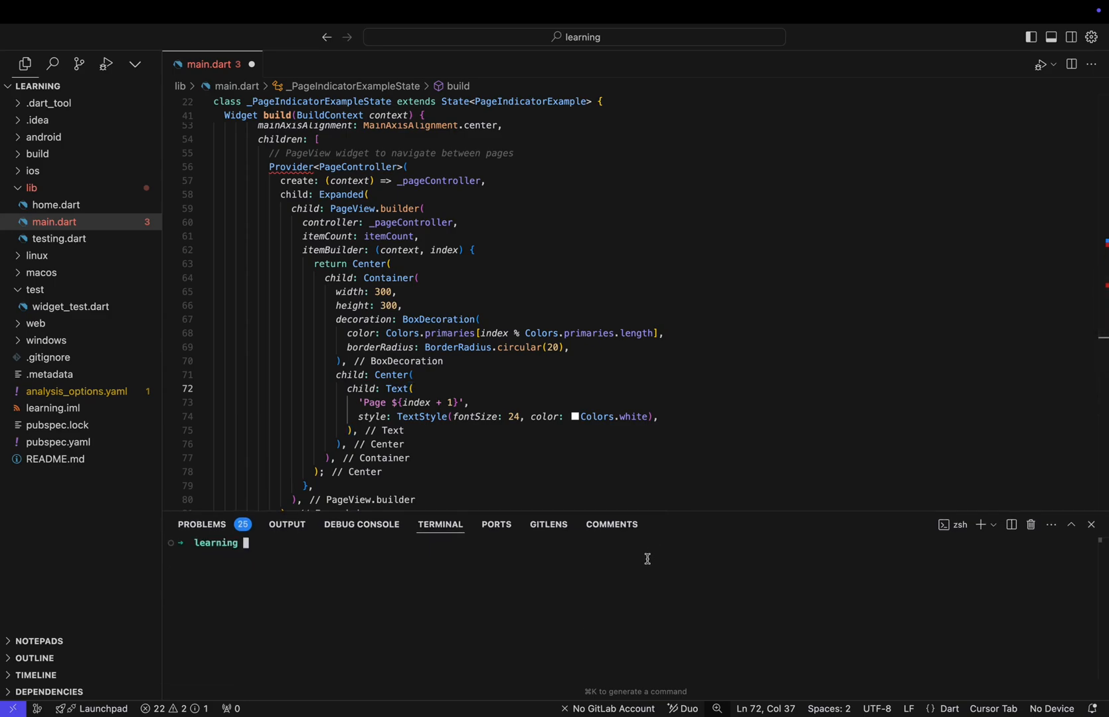
Step: Ask the terminal AI prompt to 'write build runner command' and submit it
key(cmd+k)
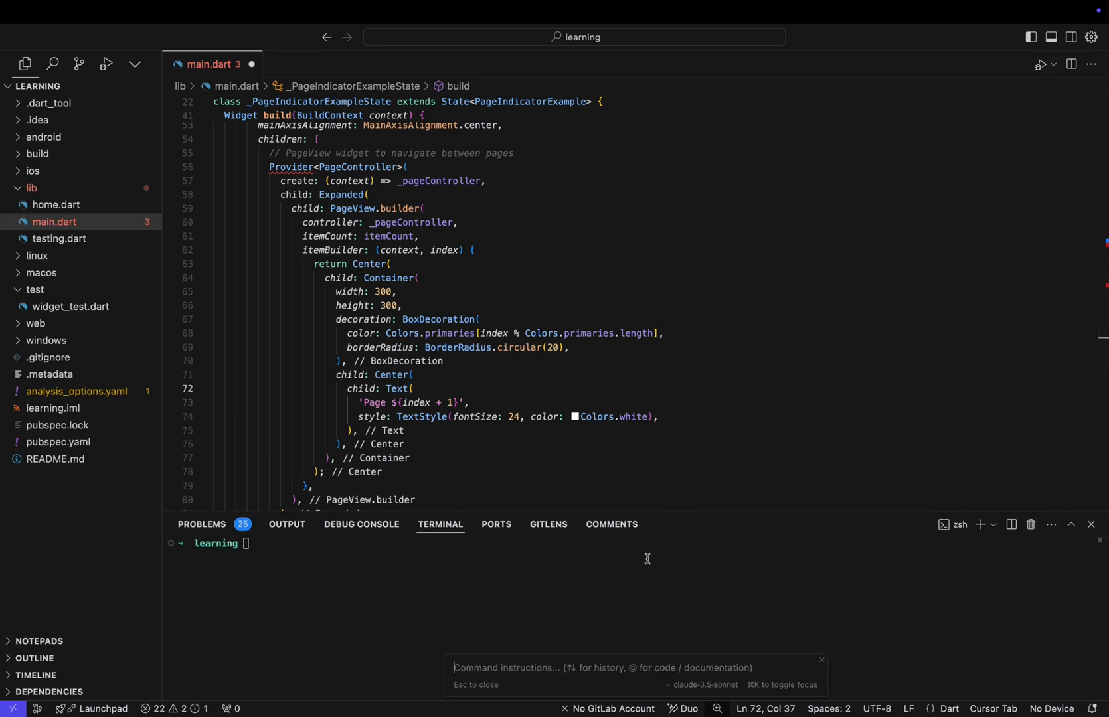
text(write build runner command)
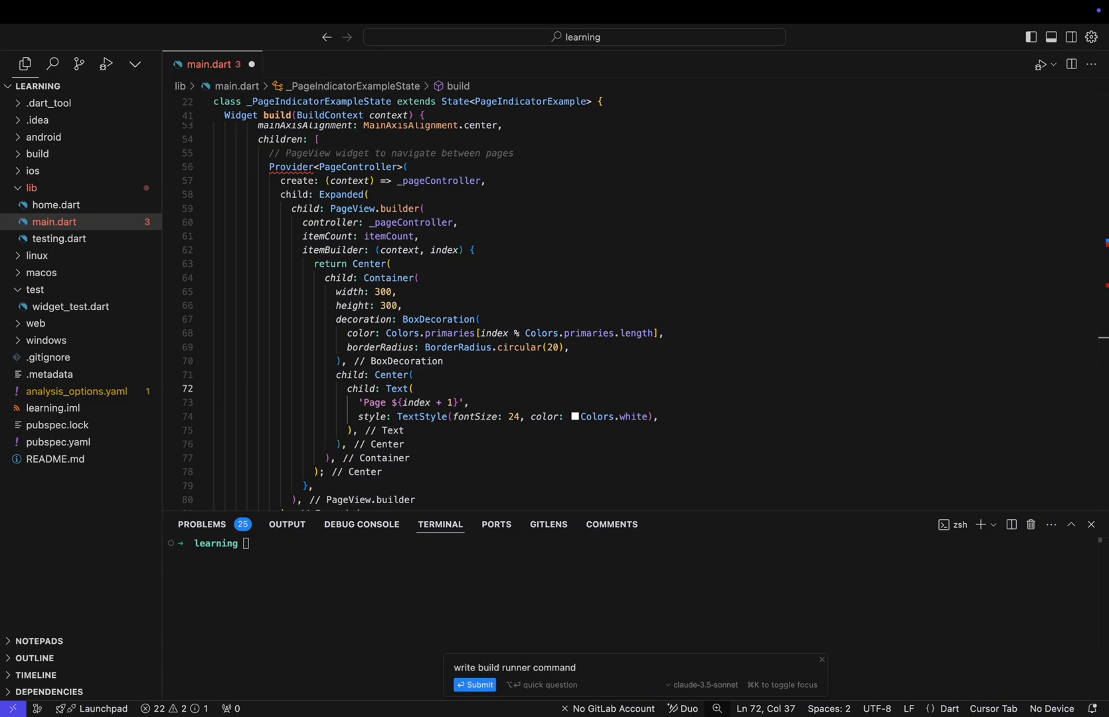
click(474, 699)
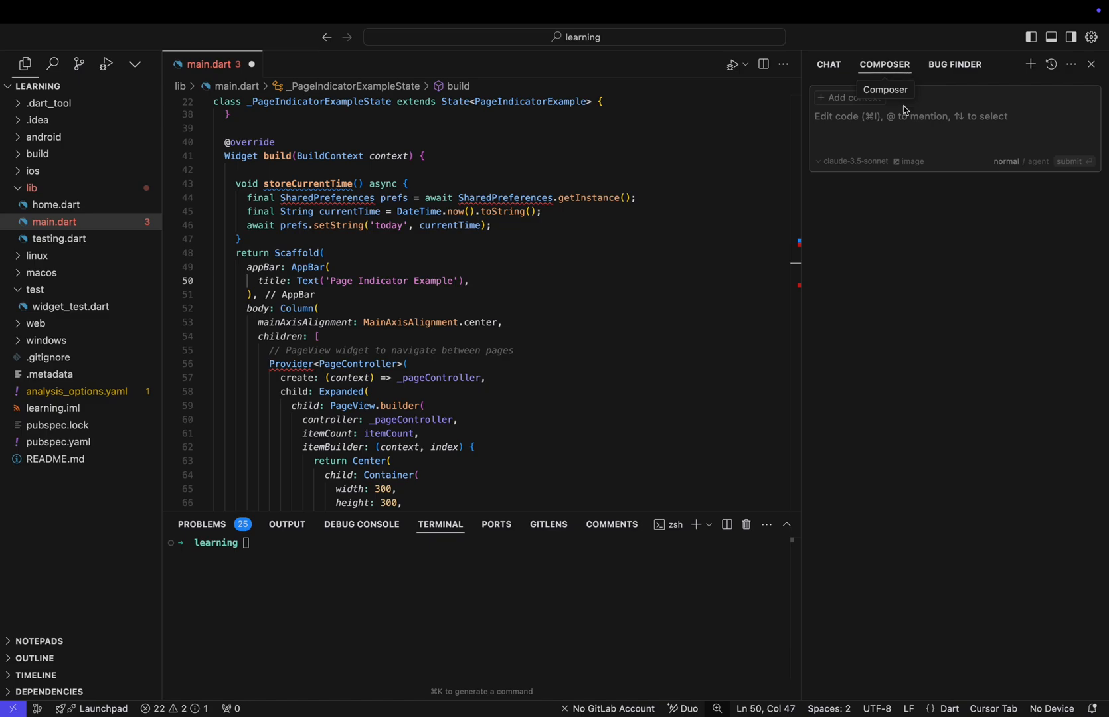
mouse_move(903, 118)
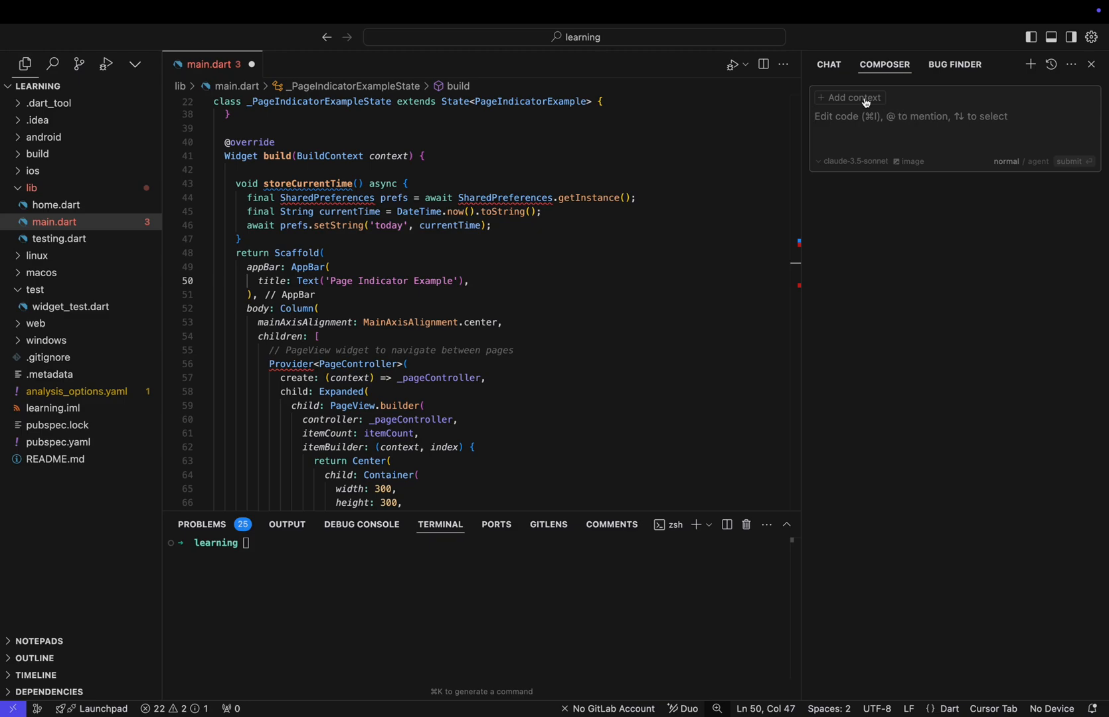
Step: Attach main.dart, testing.dart and home.dart in Composer and enter 'Write unit test for main.dart file.'
click(850, 97)
text(Write)
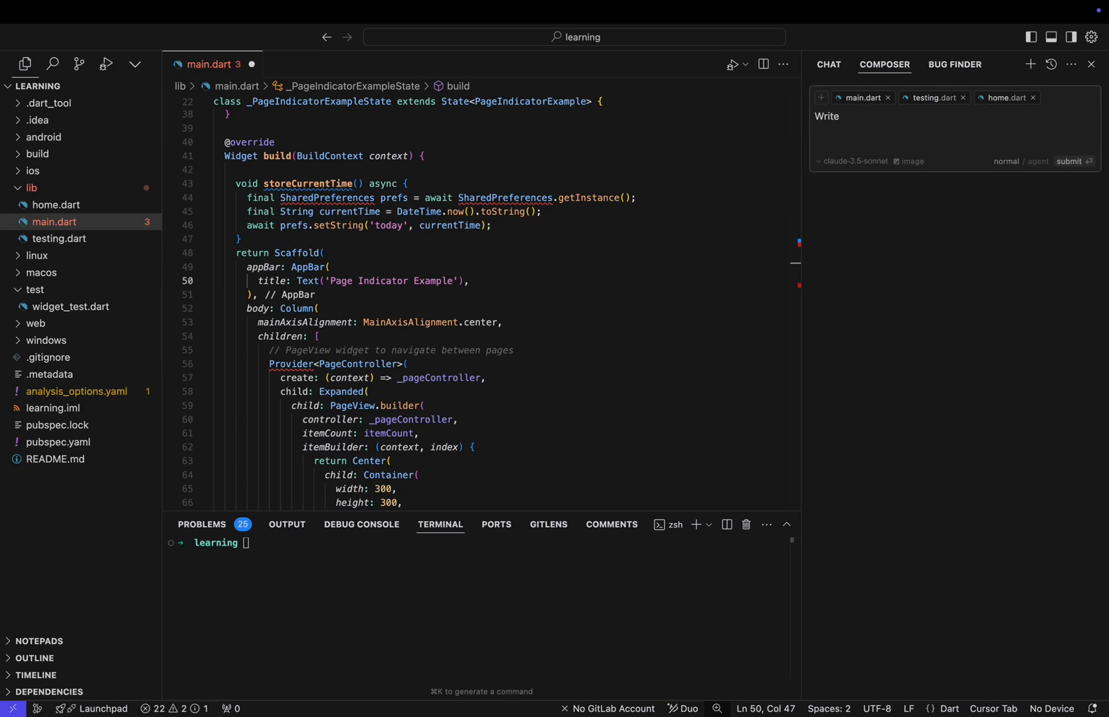
text(unit test for main.dart)
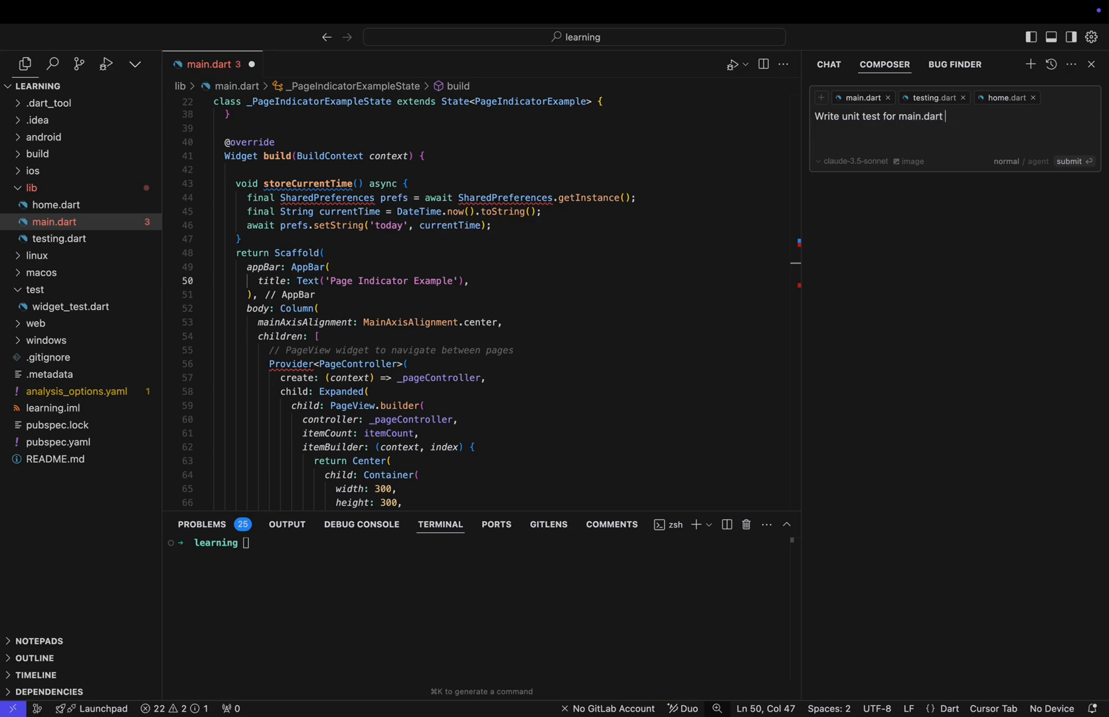
text(file.)
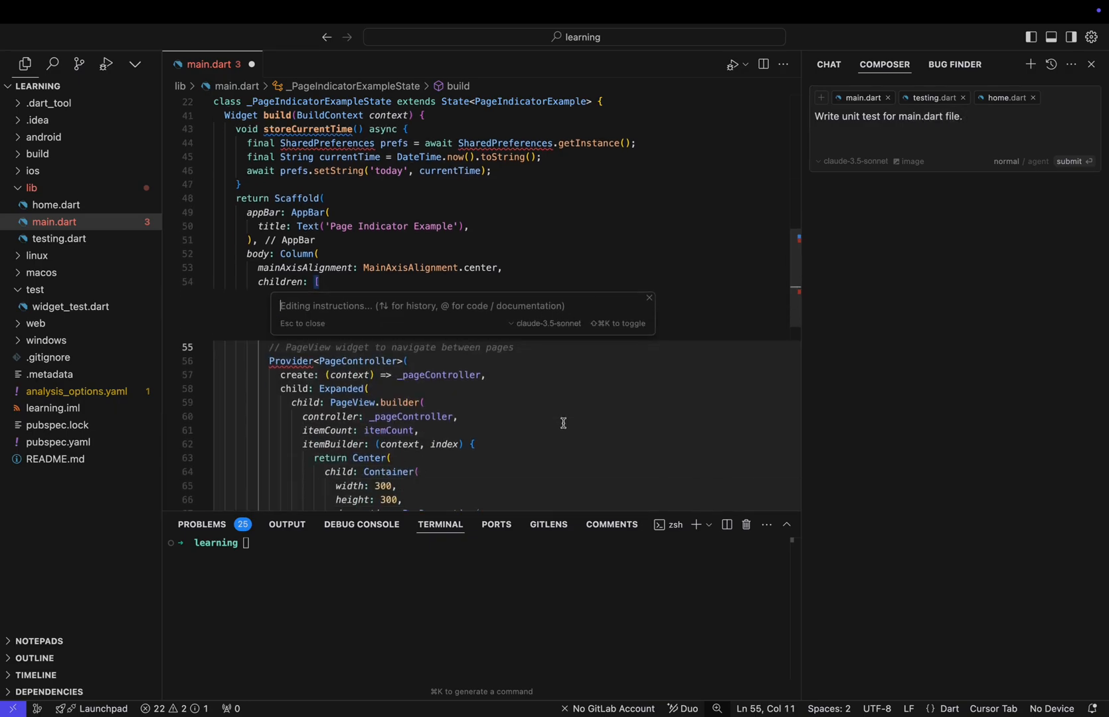
scroll(down, 3)
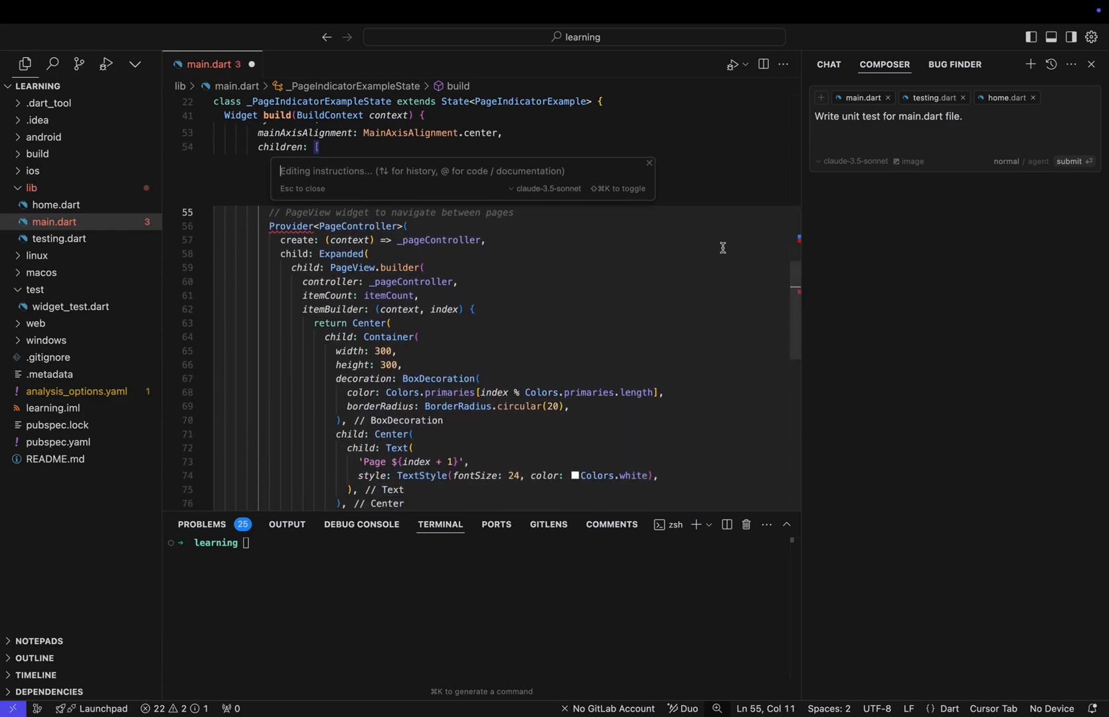